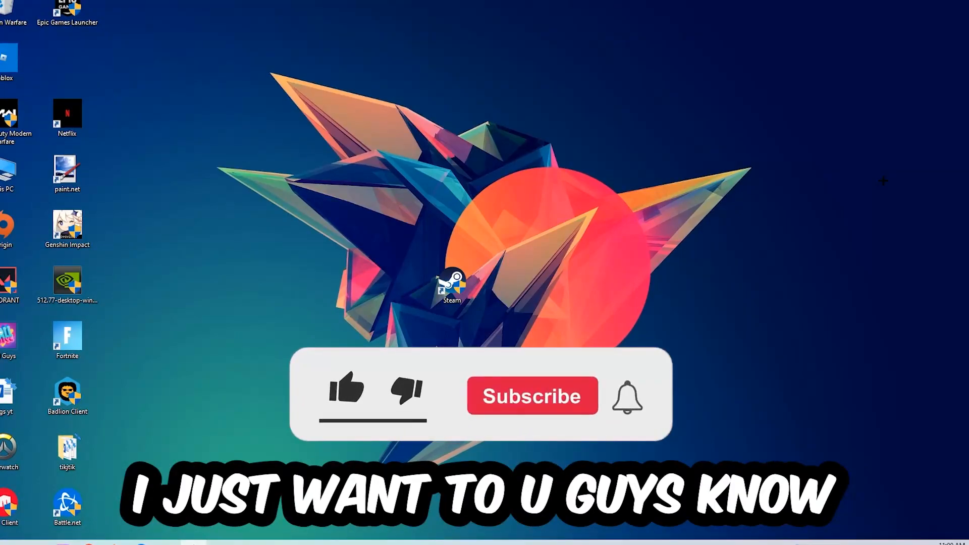
# Bring up Task Manager maximized with its full Processes list showing
pyautogui.click(346, 390)
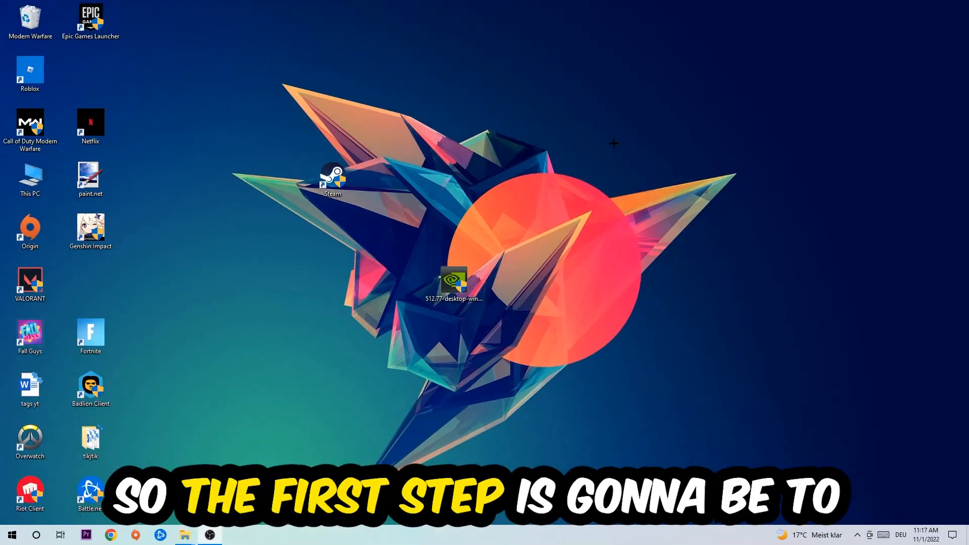
pyautogui.moveTo(623, 136)
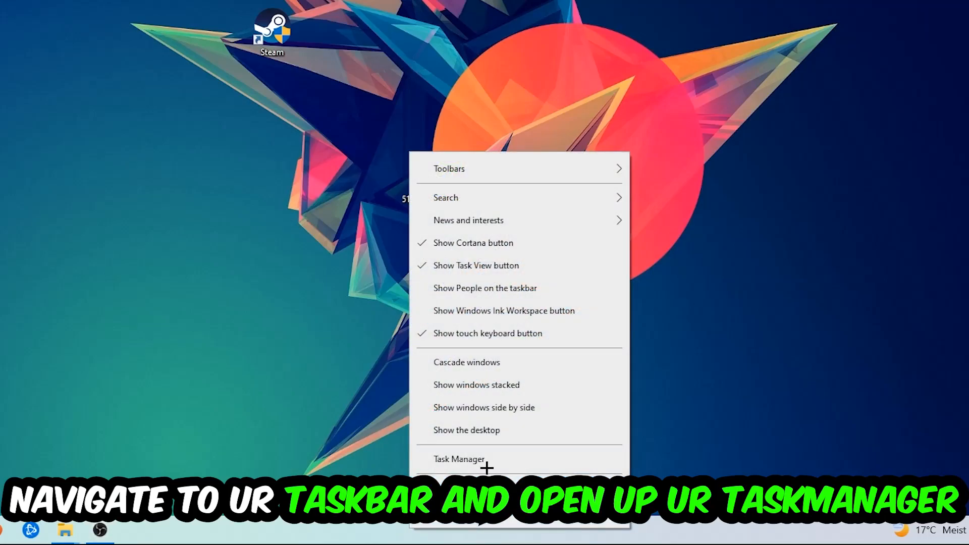
pyautogui.click(459, 459)
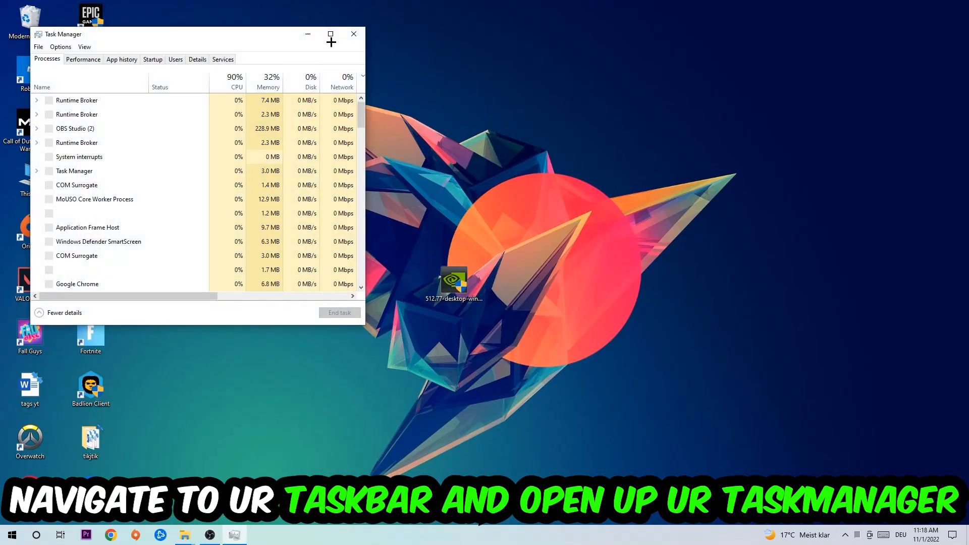
pyautogui.click(330, 35)
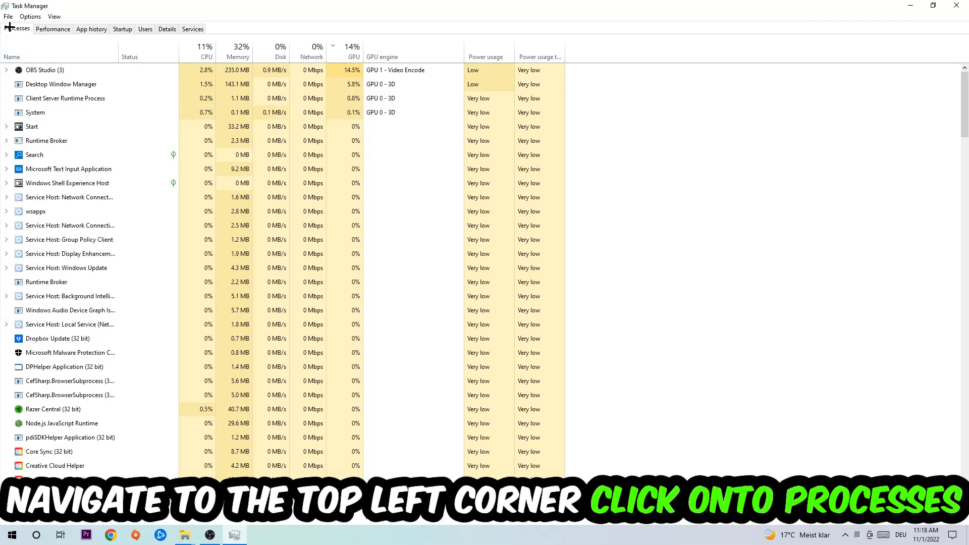
pyautogui.click(70, 253)
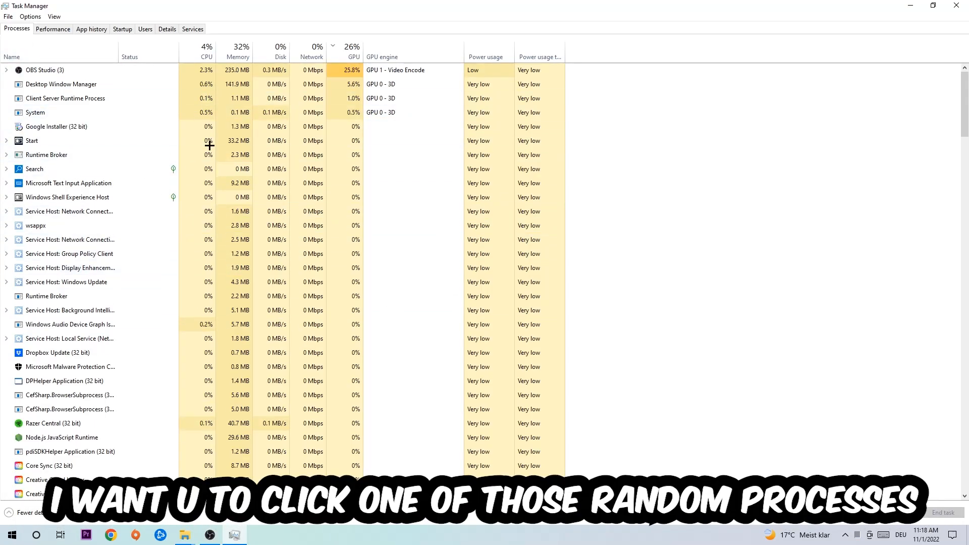
# End the Microsoft Text Input Application process via End task
pyautogui.click(69, 168)
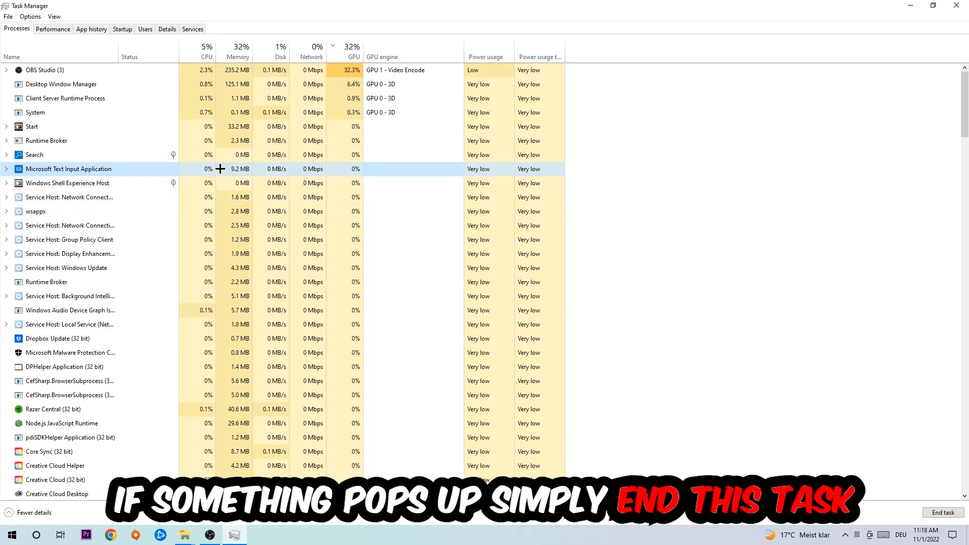
pyautogui.rightClick(69, 169)
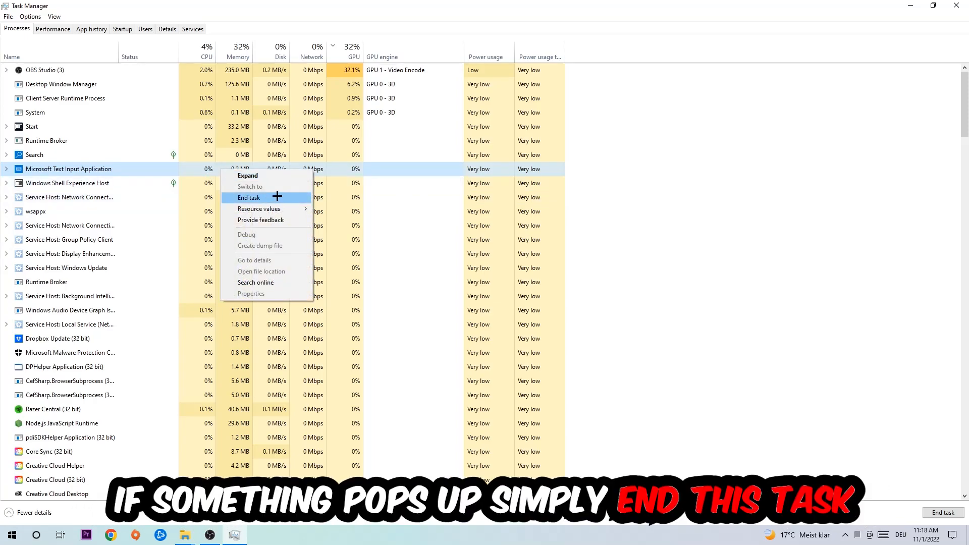
pyautogui.click(248, 198)
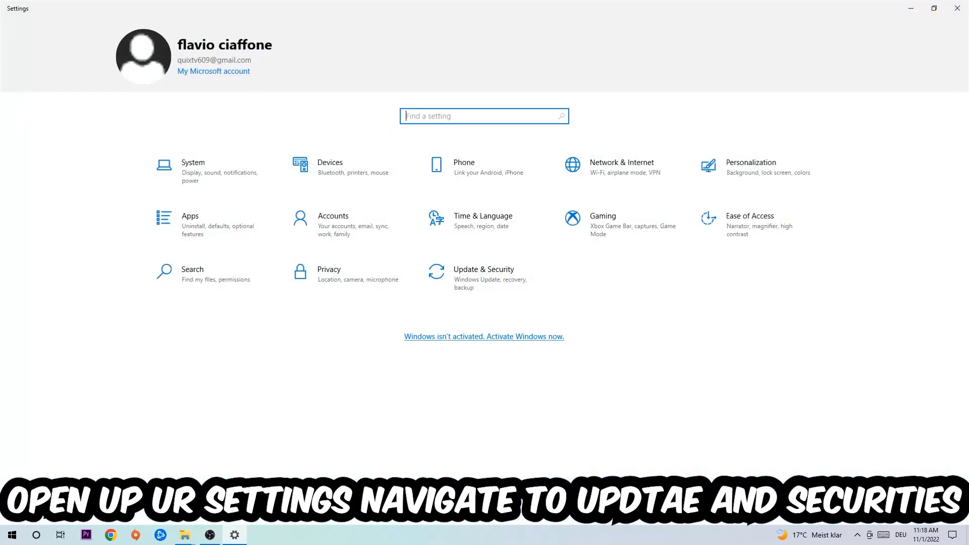
# Go to Update & Security and check for Windows updates
pyautogui.click(483, 273)
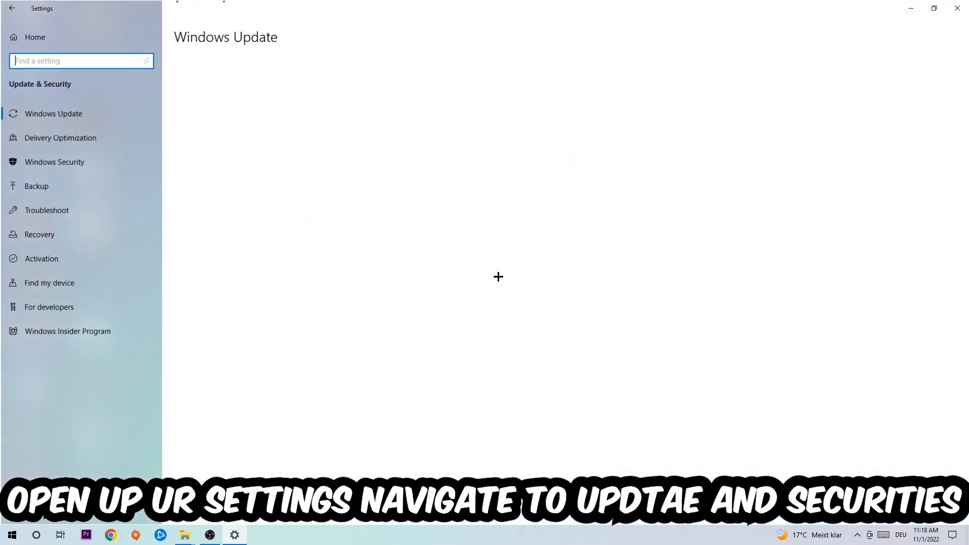
pyautogui.click(54, 113)
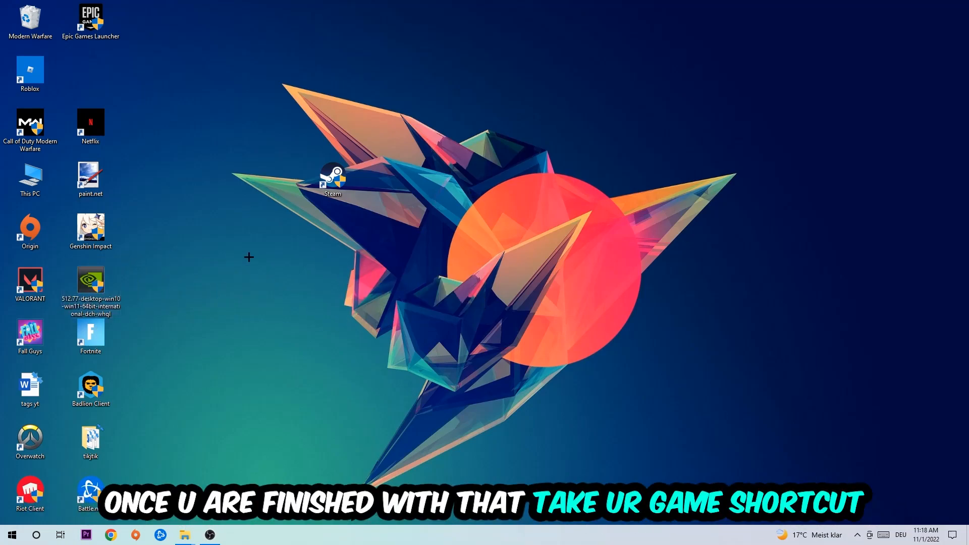
# Drag the Steam shortcut to the desktop centre and bring up its Properties
pyautogui.moveTo(332, 180); pyautogui.dragTo(514, 232)
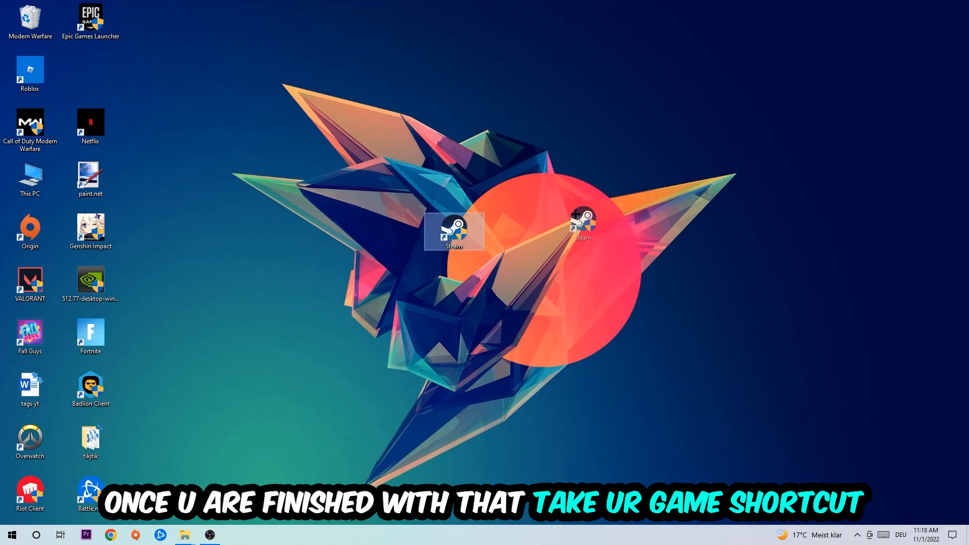
pyautogui.rightClick(453, 231)
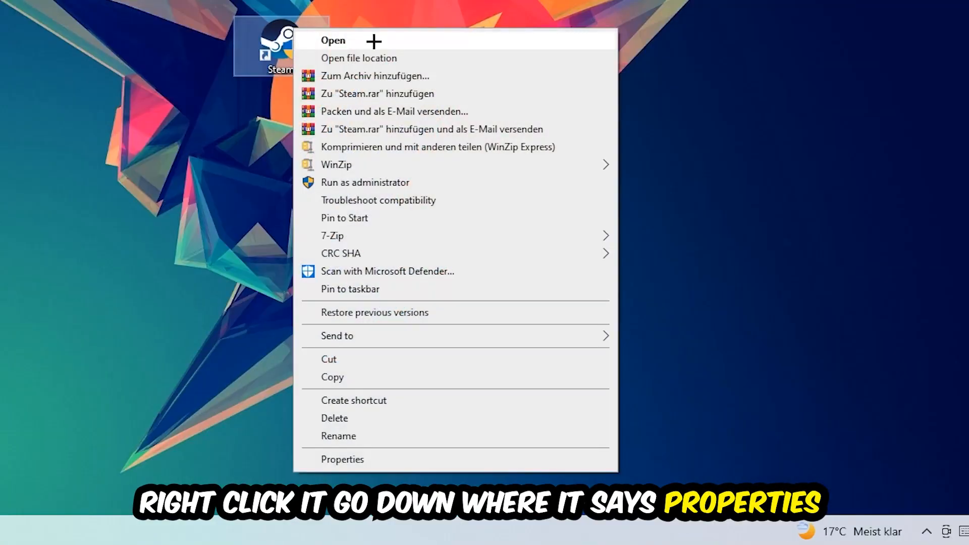
pyautogui.click(343, 460)
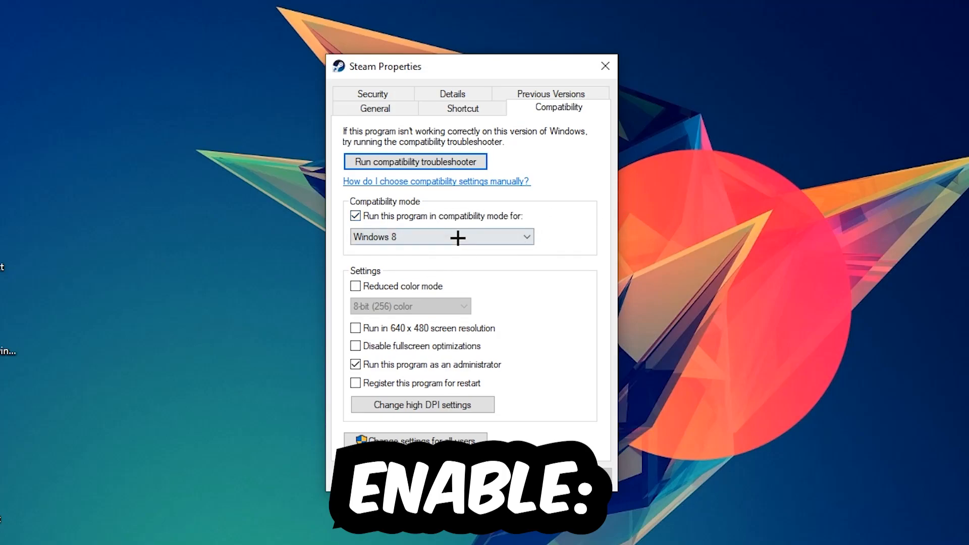
pyautogui.moveTo(555, 410)
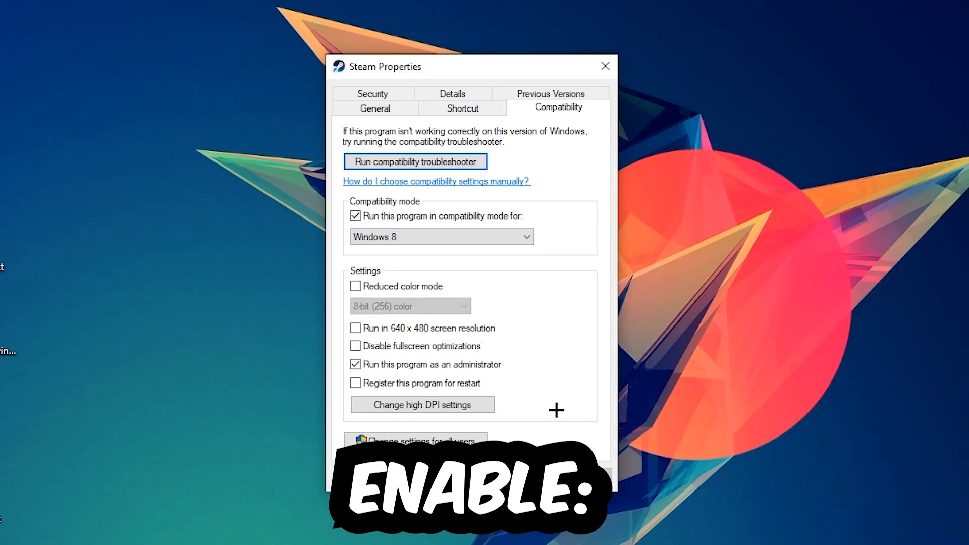
pyautogui.moveTo(381, 365)
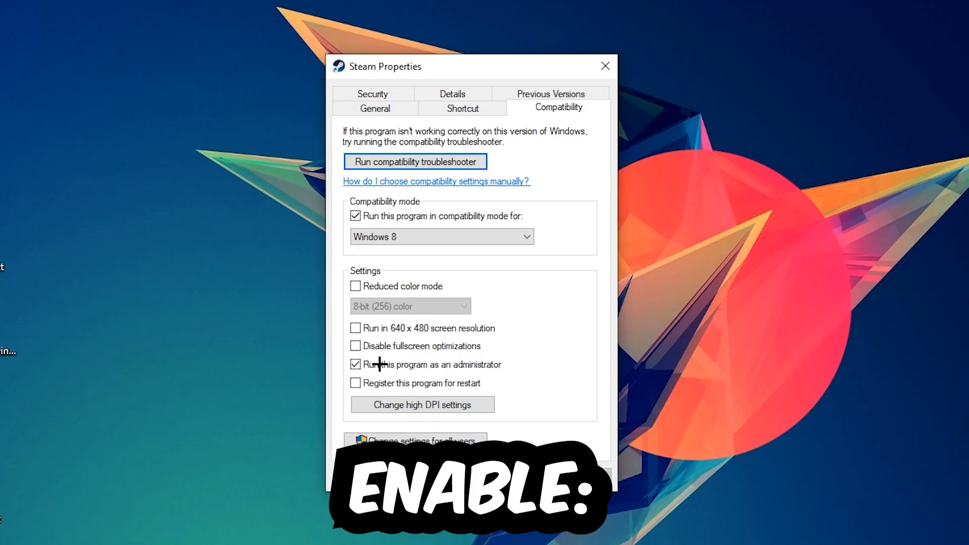